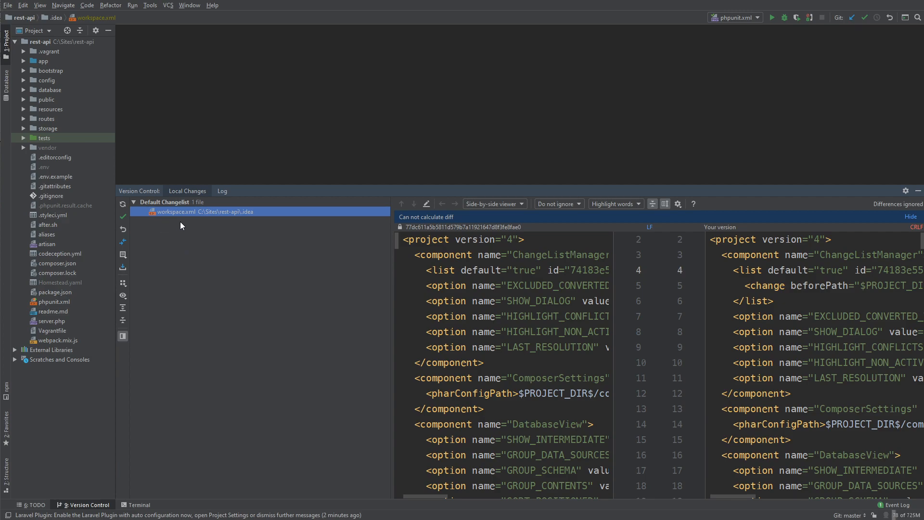
{"action": "mouse_move", "coordinate": [249, 227]}
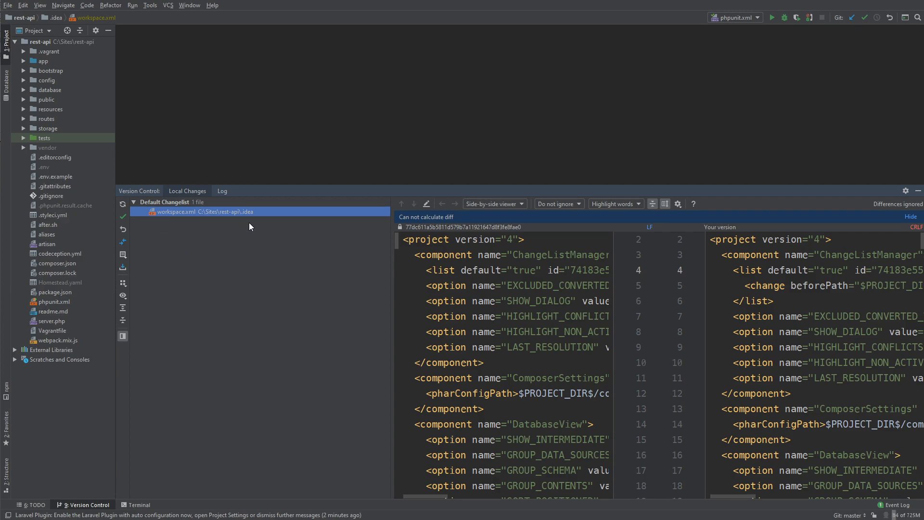
{"action": "mouse_move", "coordinate": [246, 214]}
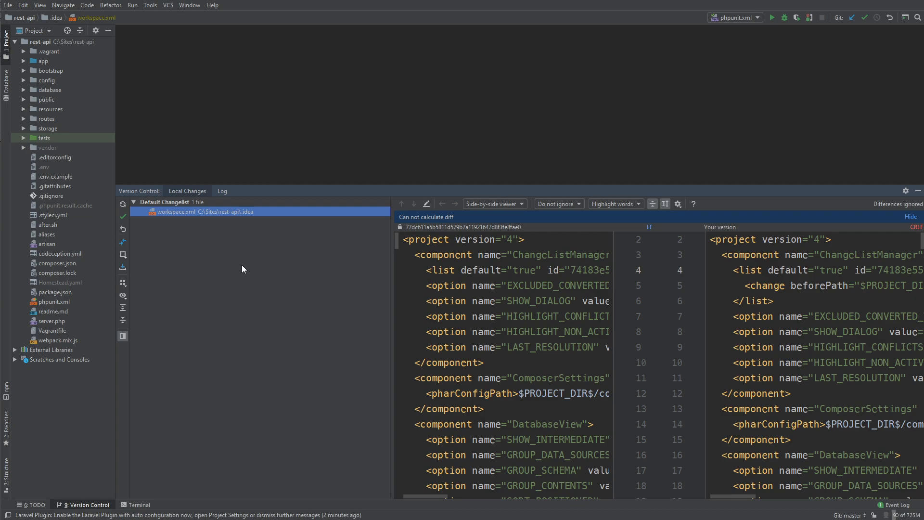
Bring up the built-in terminal at the rest-api project root.
{"action": "left_click", "coordinate": [137, 504]}
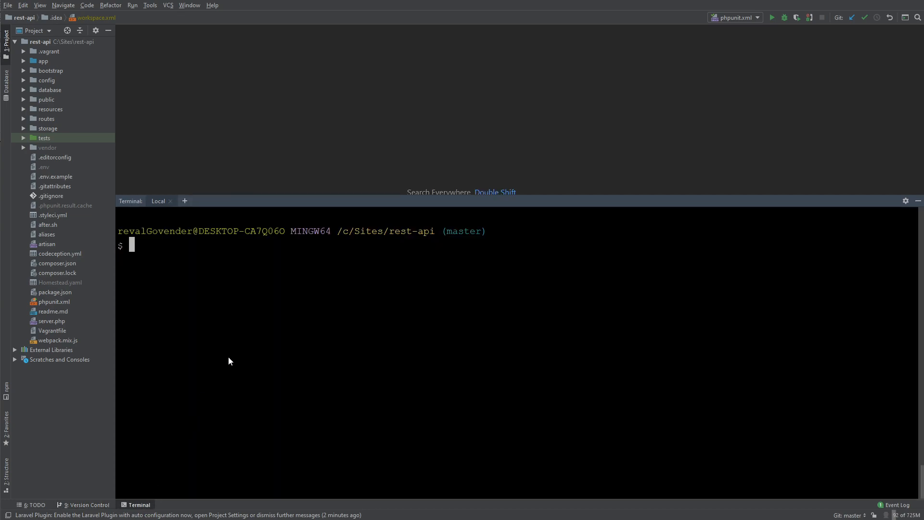
List the project files, remove the .idea folder with rm -rf, and clear the screen.
{"action": "type", "text": "ls"}
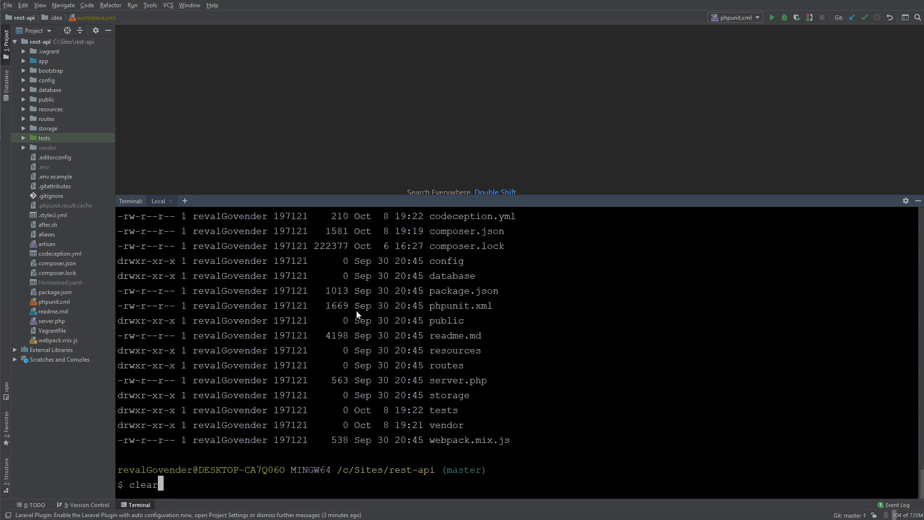
{"action": "type", "text": "rm -r"}
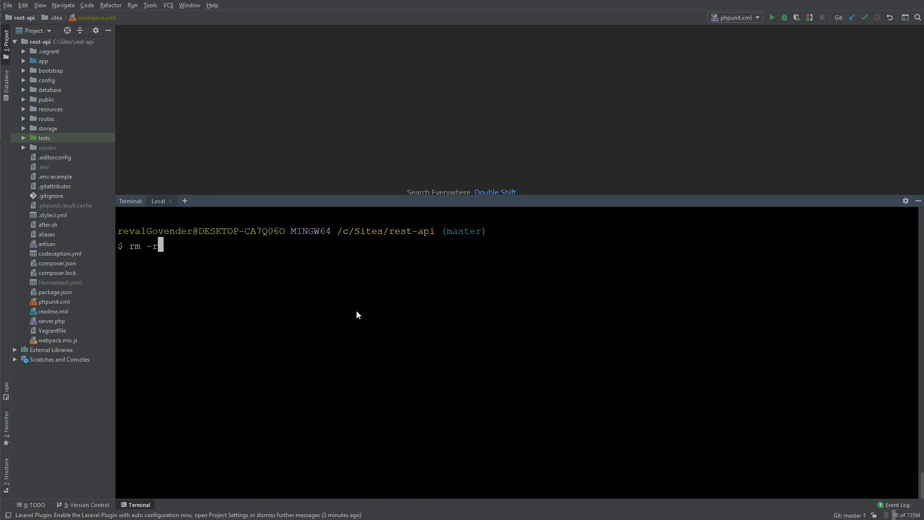
{"action": "type", "text": "f .ide"}
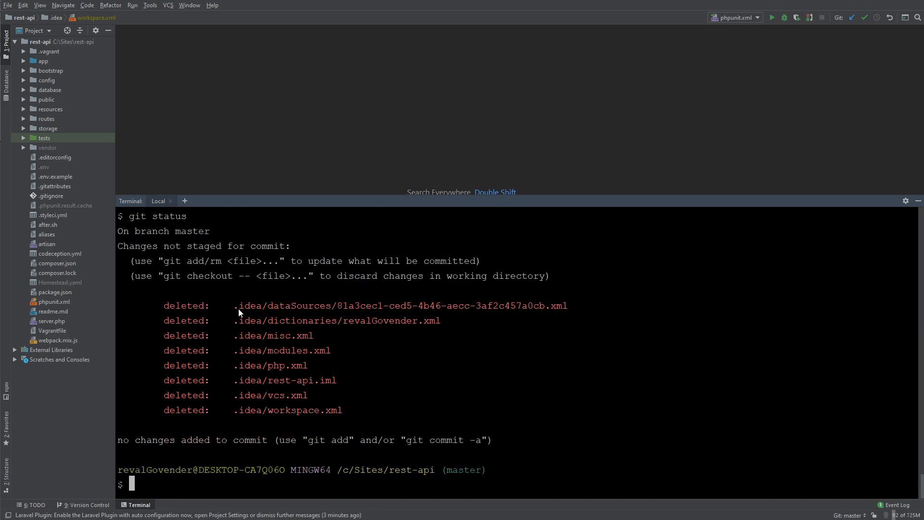
{"action": "type", "text": "clea"}
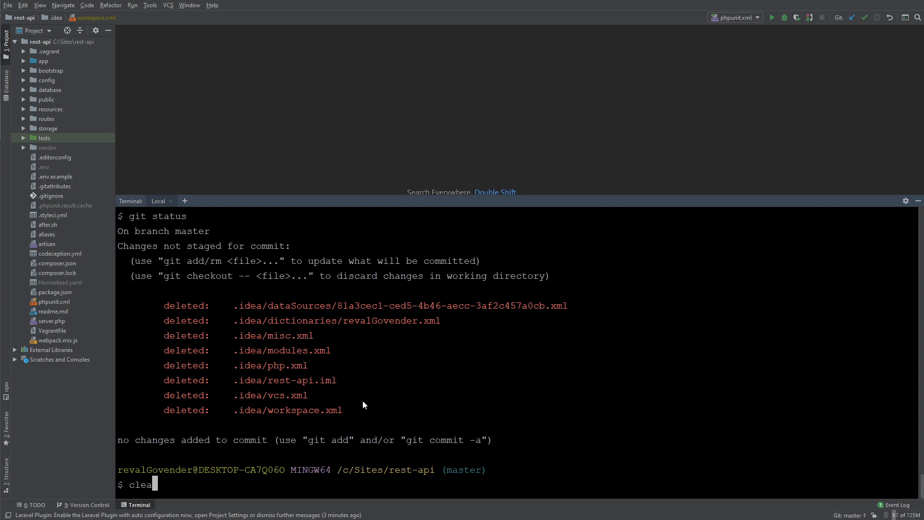
{"action": "key", "text": "Enter"}
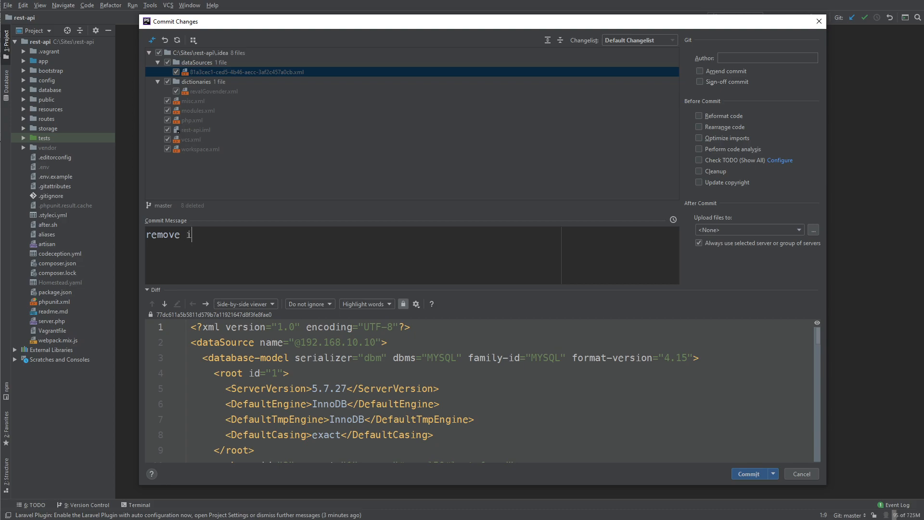
Commit the eight .idea deletions with the message 'remove idea files'.
{"action": "type", "text": "dea co"}
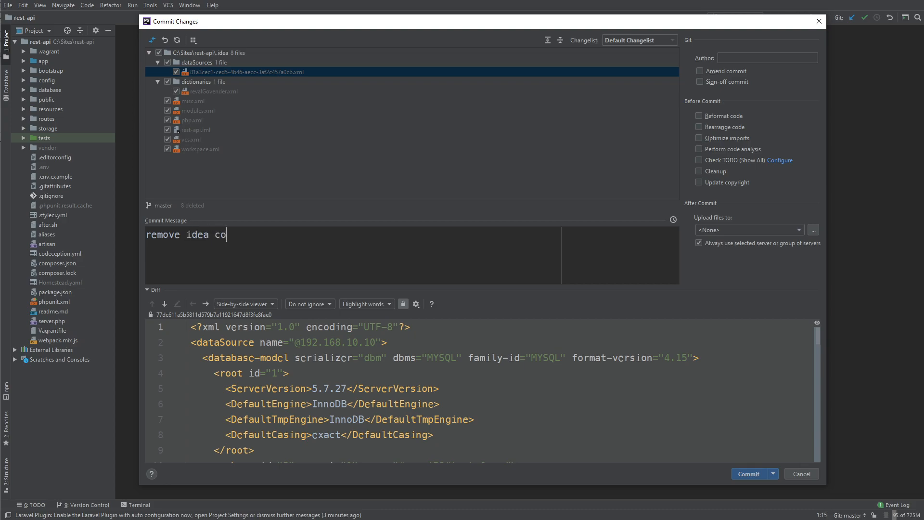
{"action": "type", "text": "files"}
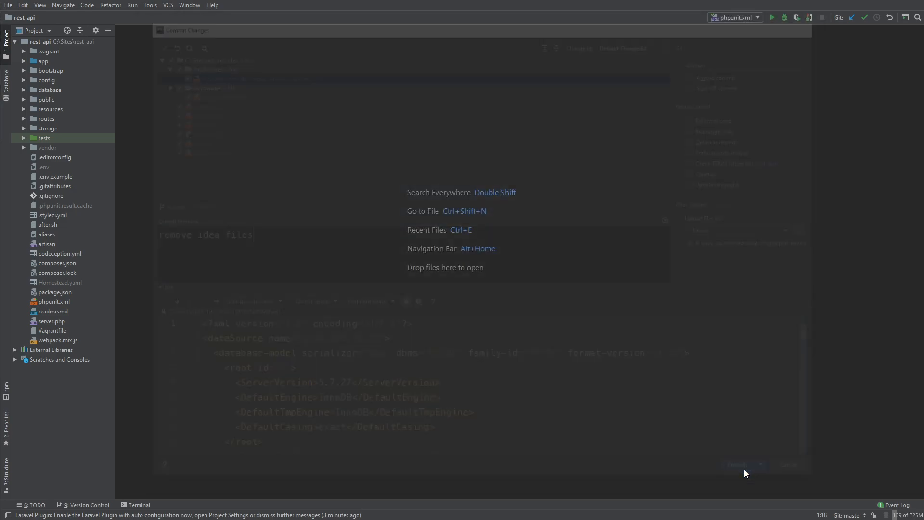
{"action": "left_click", "coordinate": [738, 465]}
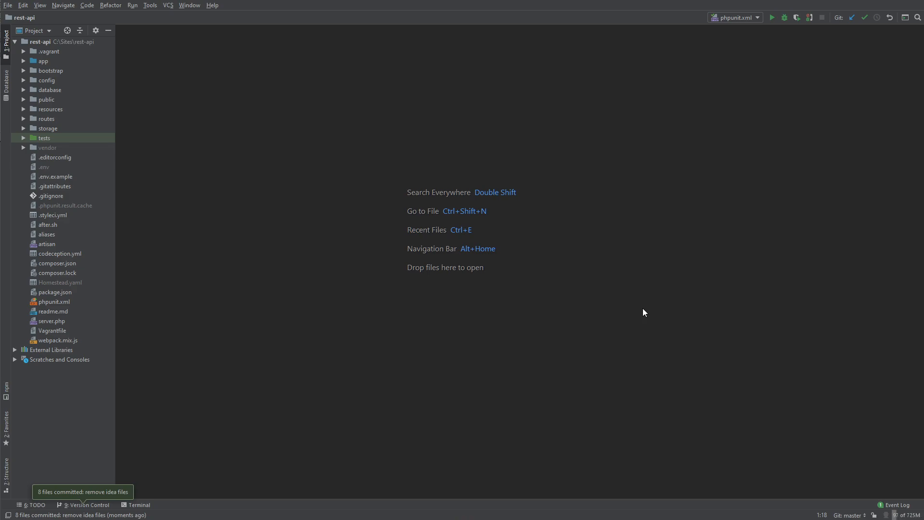
Reveal the database/migrations folder in the project tree with full file names visible.
{"action": "left_click", "coordinate": [88, 504]}
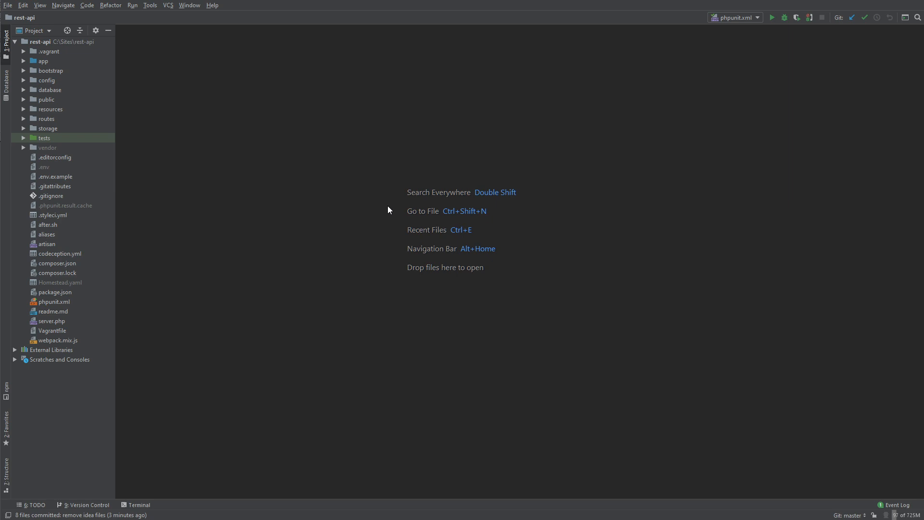
{"action": "mouse_move", "coordinate": [387, 215]}
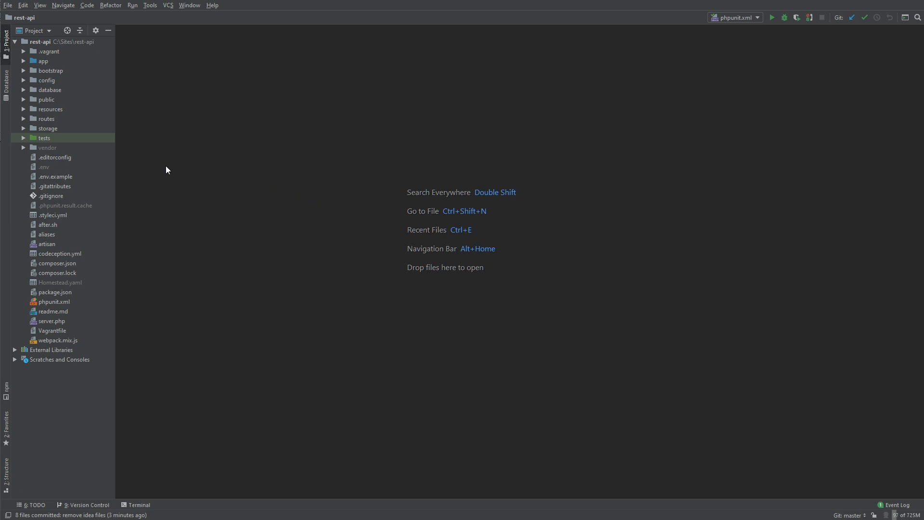
{"action": "left_click", "coordinate": [49, 90]}
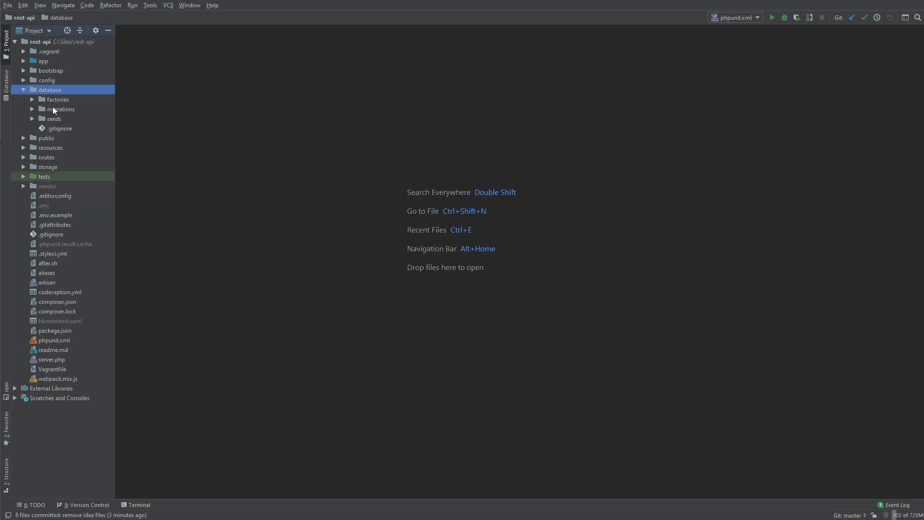
{"action": "left_click", "coordinate": [60, 109]}
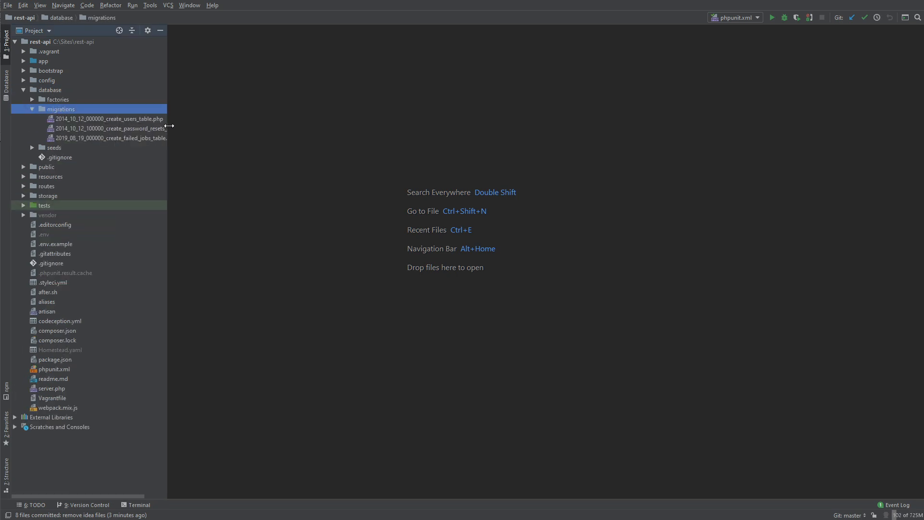
{"action": "left_click_drag", "start_coordinate": [166, 126], "coordinate": [215, 126]}
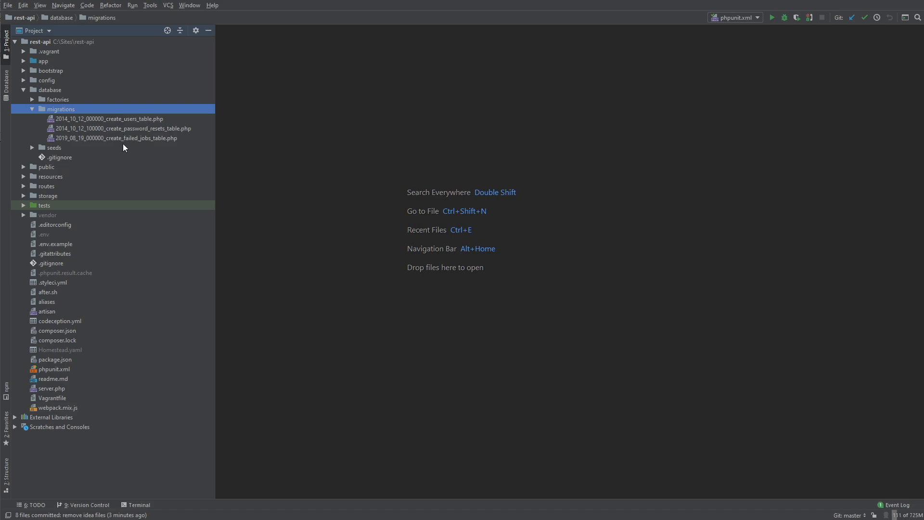
{"action": "mouse_move", "coordinate": [124, 128]}
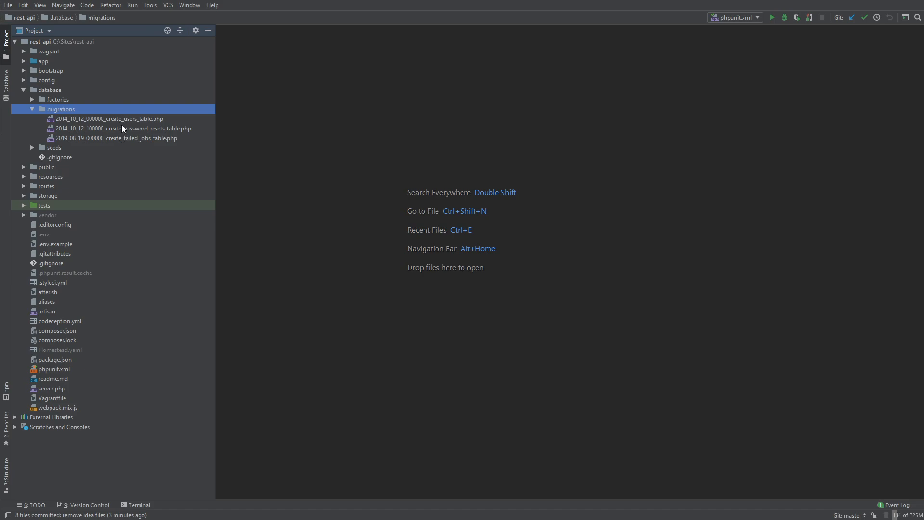
Delete all three default migration files, leaving the migrations folder empty.
{"action": "left_click", "coordinate": [115, 137]}
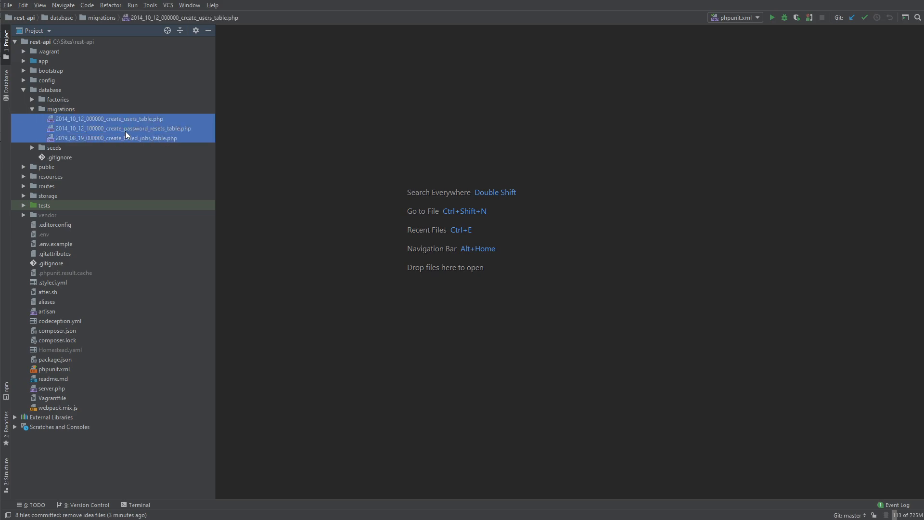
{"action": "right_click", "coordinate": [124, 138]}
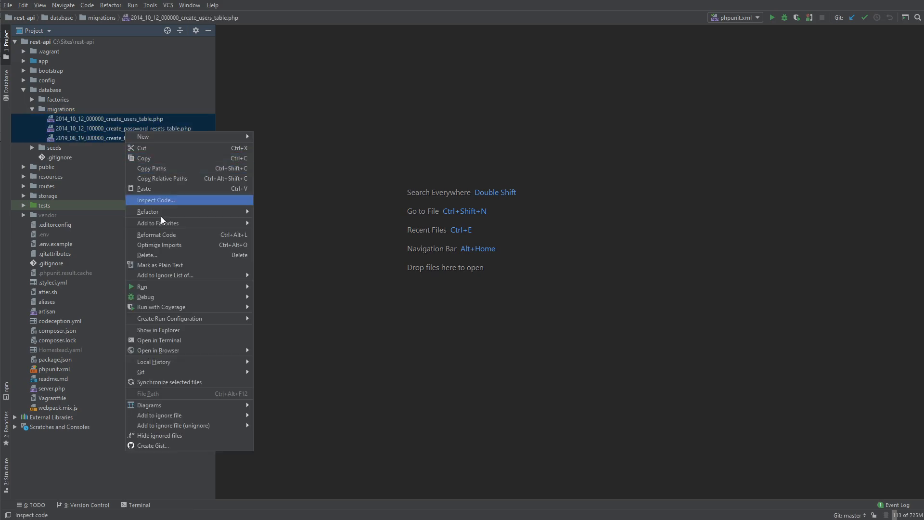
{"action": "left_click", "coordinate": [147, 254]}
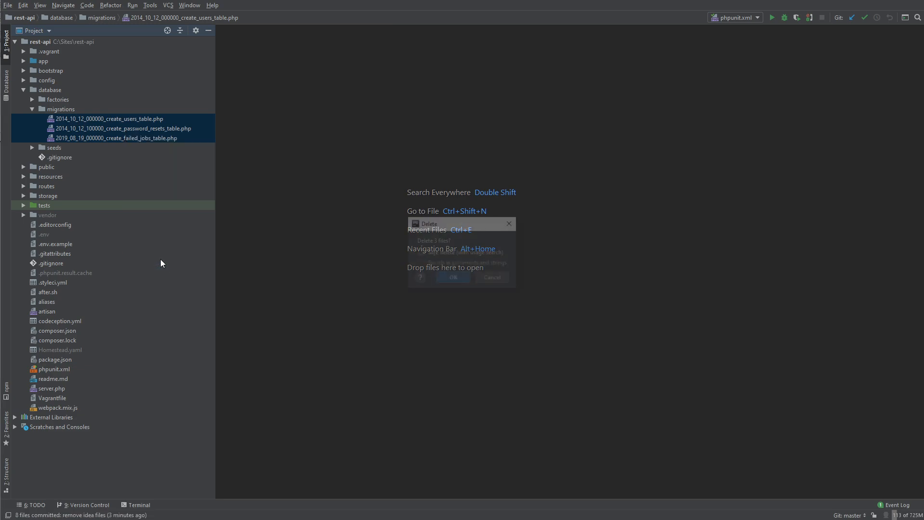
{"action": "left_click", "coordinate": [452, 277]}
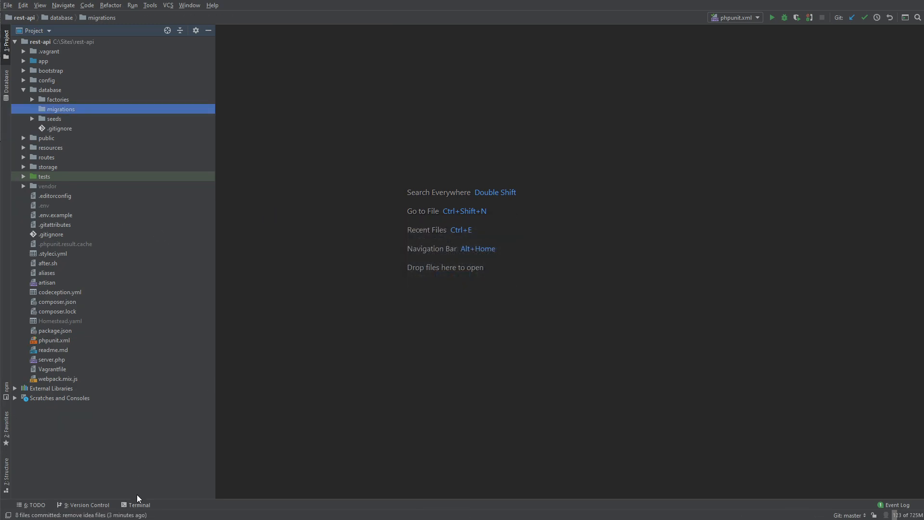
Enter php artisan in a terminal enlarged to fill the window by hiding the project tree.
{"action": "left_click", "coordinate": [136, 504]}
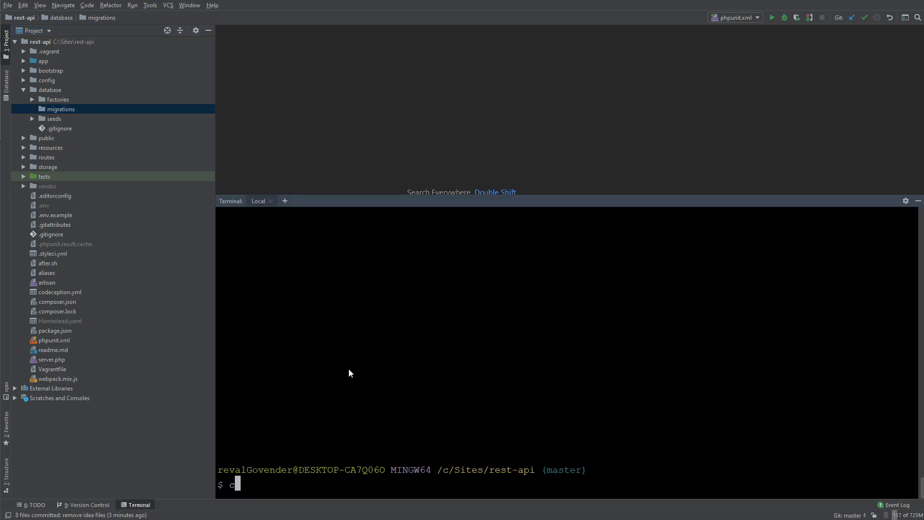
{"action": "type", "text": "php ar"}
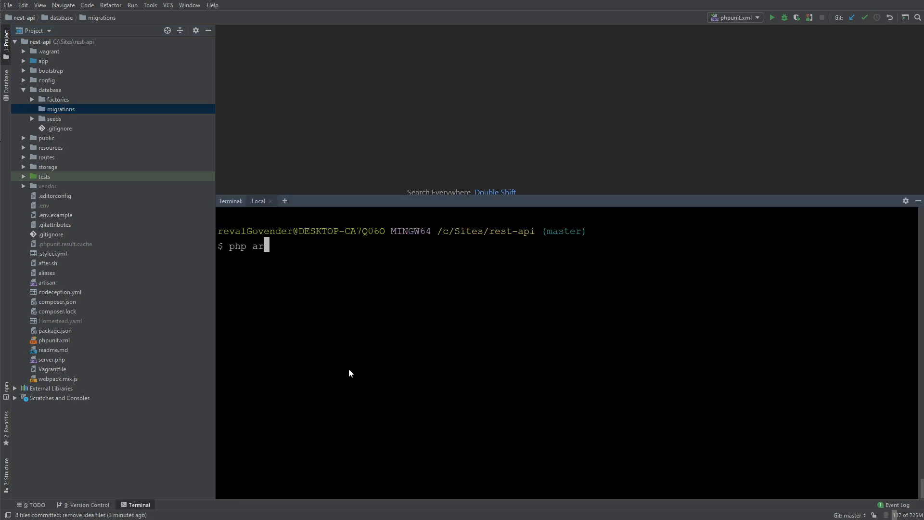
{"action": "type", "text": "tisan"}
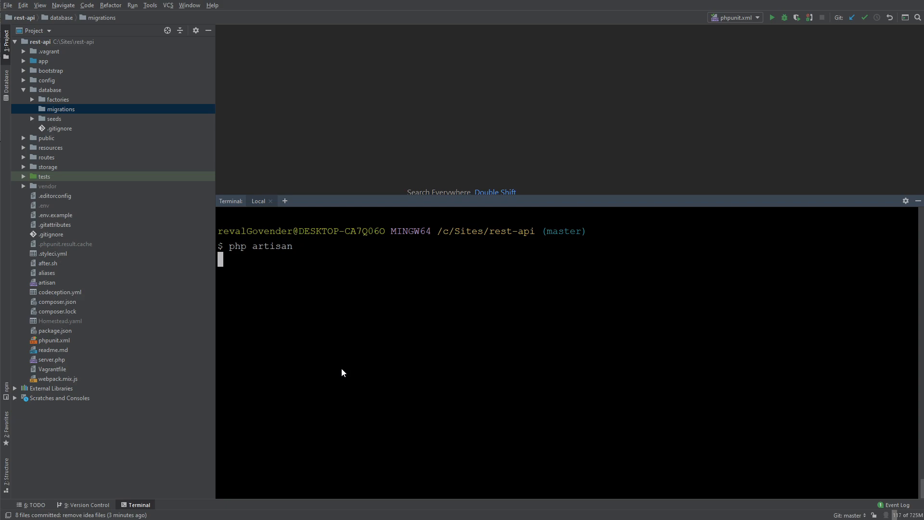
{"action": "left_click", "coordinate": [6, 34]}
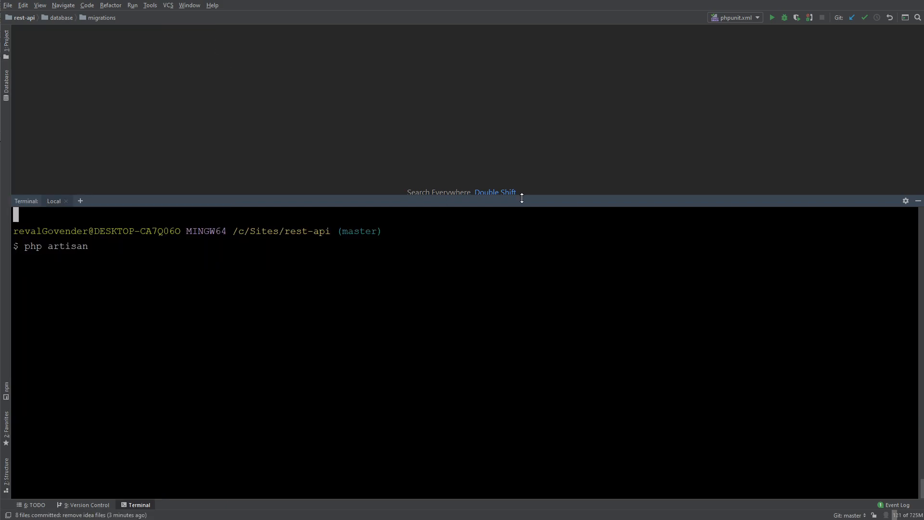
{"action": "left_click_drag", "start_coordinate": [521, 198], "coordinate": [521, 64]}
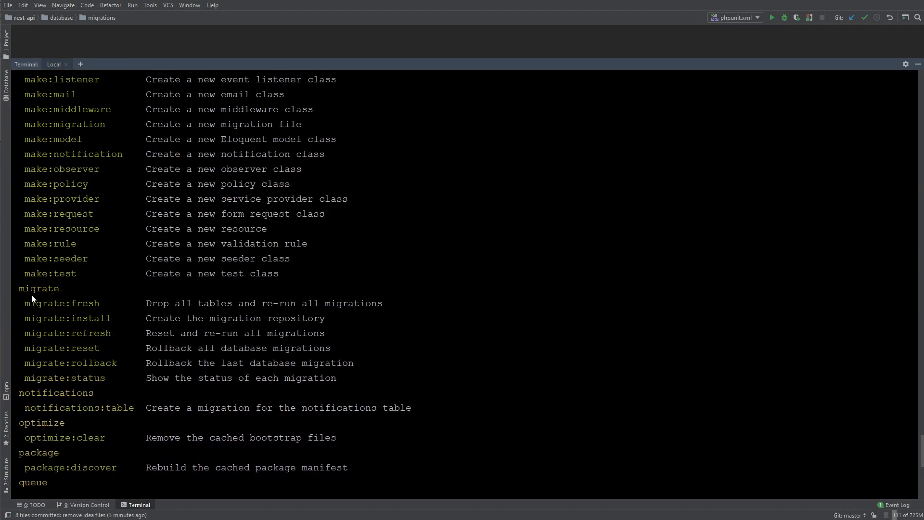
{"action": "mouse_move", "coordinate": [33, 329]}
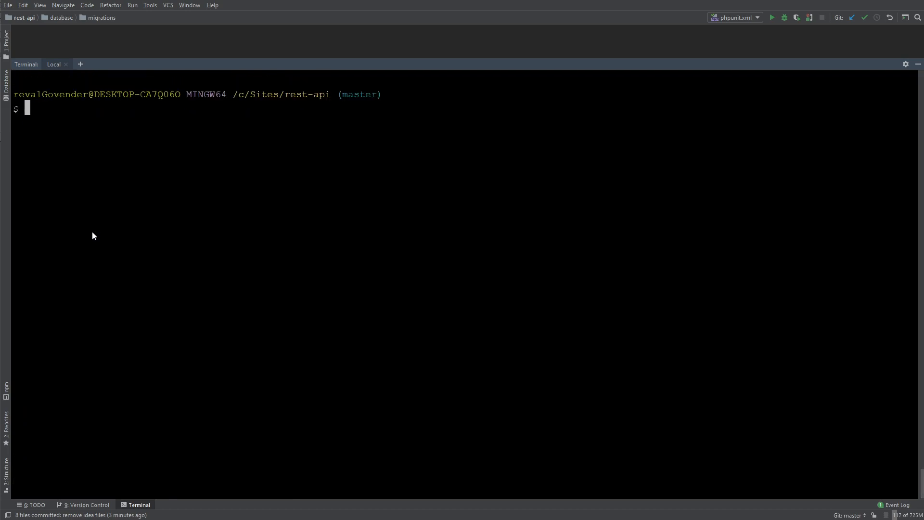
Generate the create_posts_table migration with php artisan make:migration.
{"action": "type", "text": "php aartisan"}
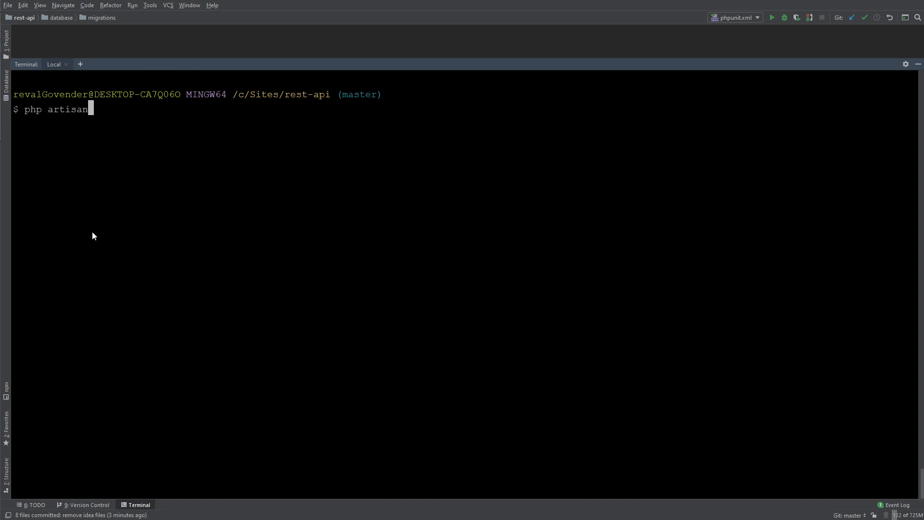
{"action": "type", "text": "make: mi"}
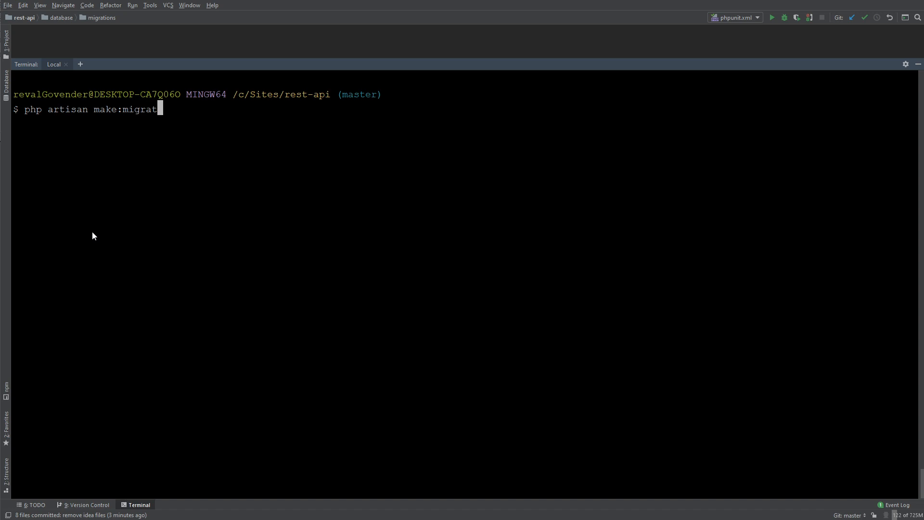
{"action": "type", "text": "ion"}
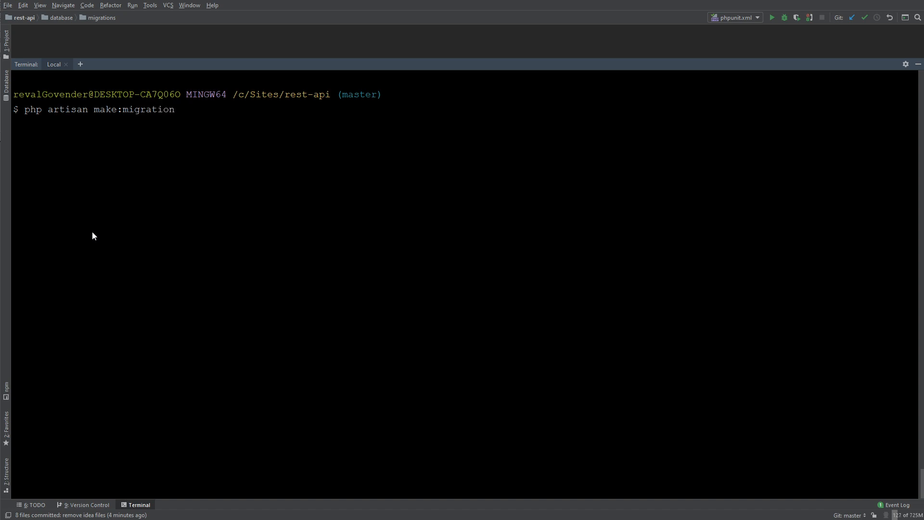
{"action": "type", "text": "create"}
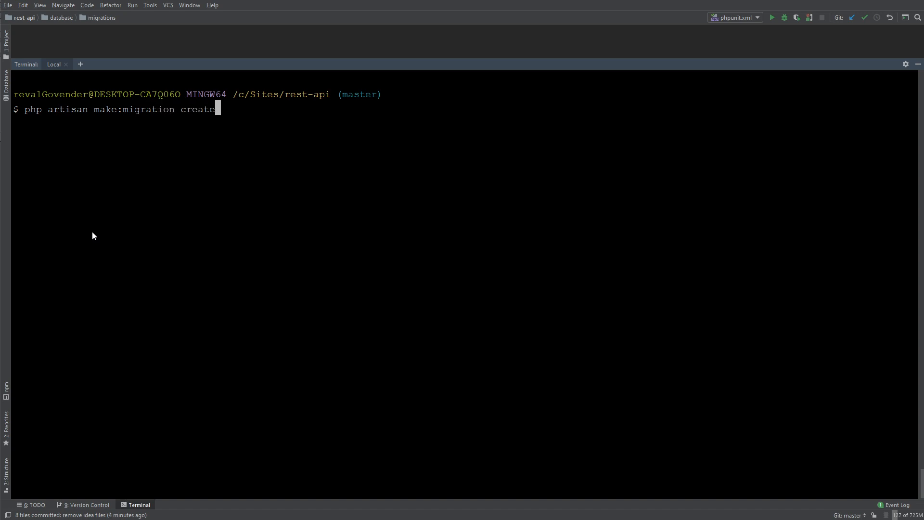
{"action": "type", "text": "_posts_table"}
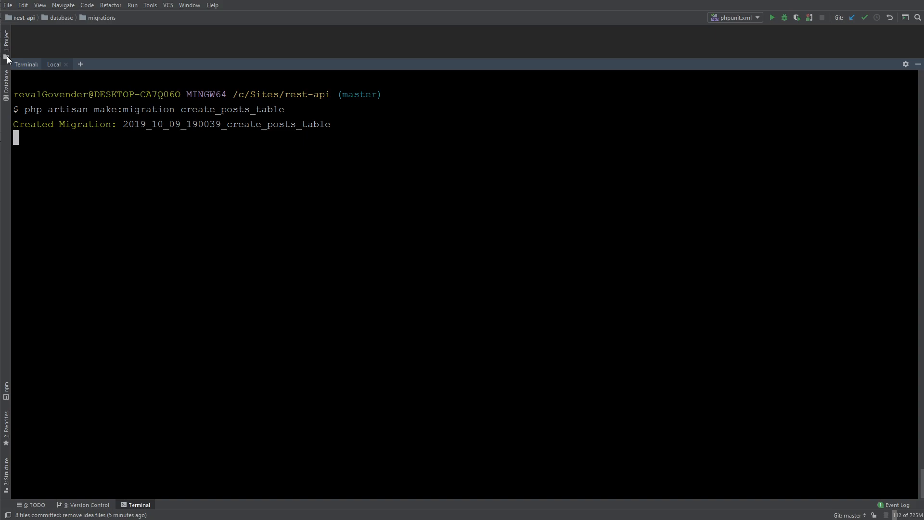
Add string title and content columns to the new posts migration's up() method.
{"action": "left_click", "coordinate": [7, 45]}
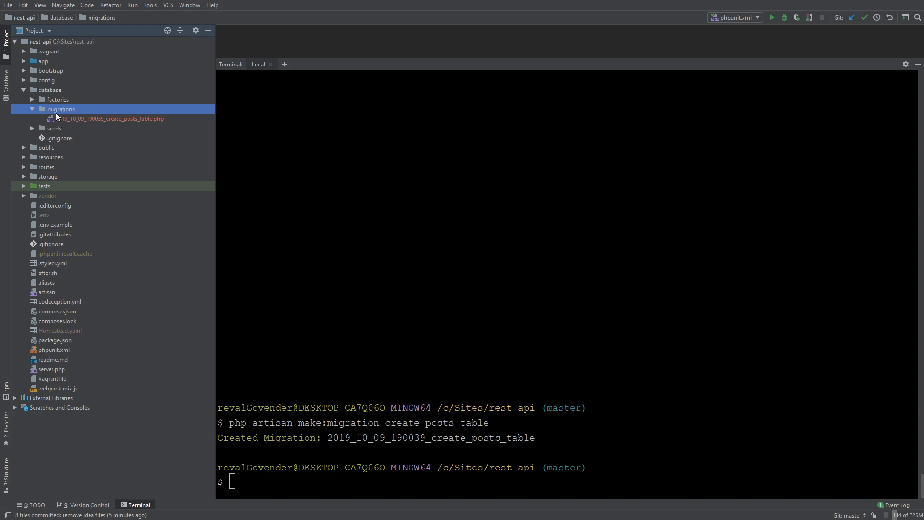
{"action": "left_click", "coordinate": [110, 119]}
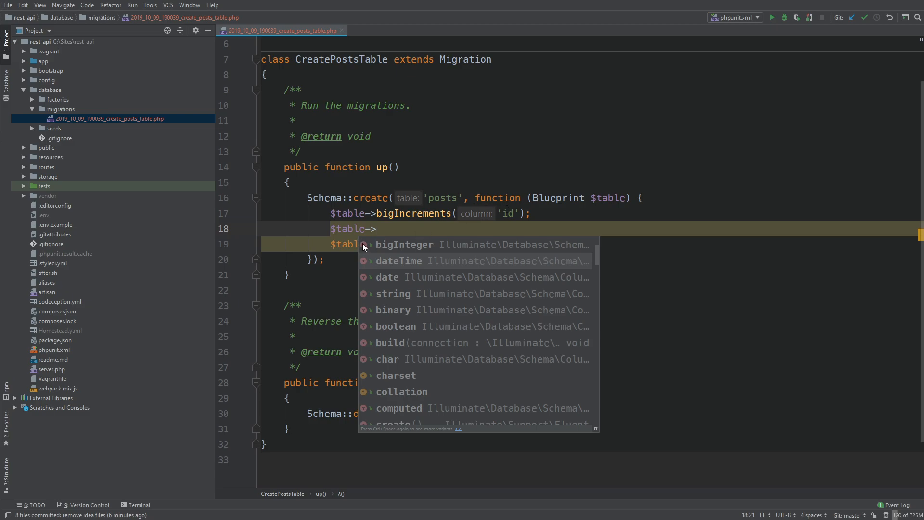
{"action": "mouse_move", "coordinate": [395, 324]}
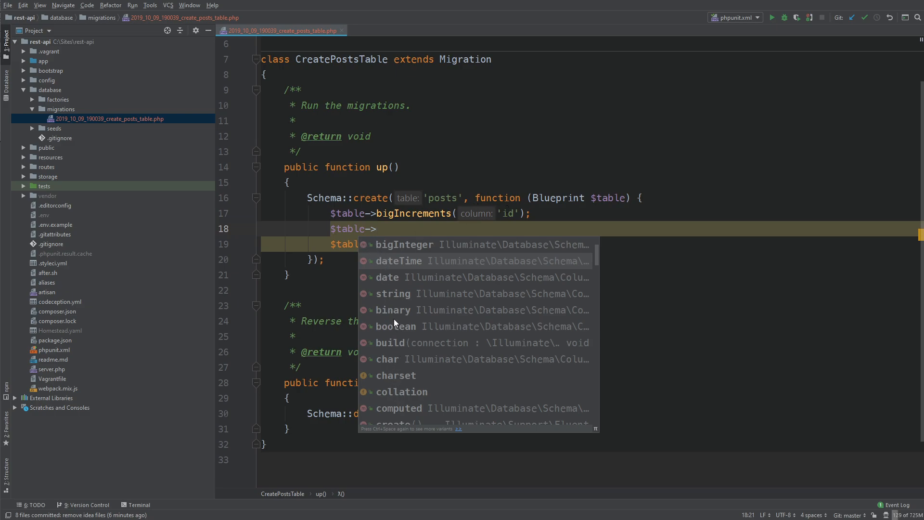
{"action": "type", "text": "string('tit;e"}
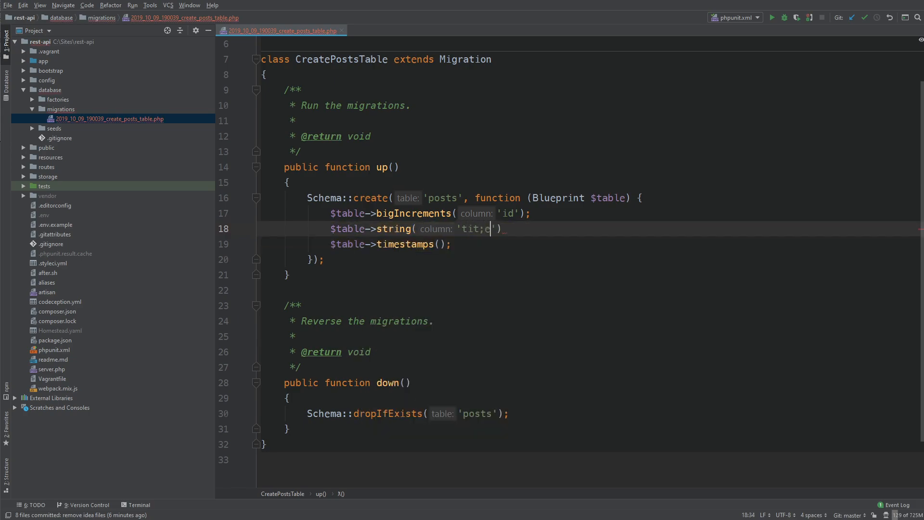
{"action": "type", "text": "title"}
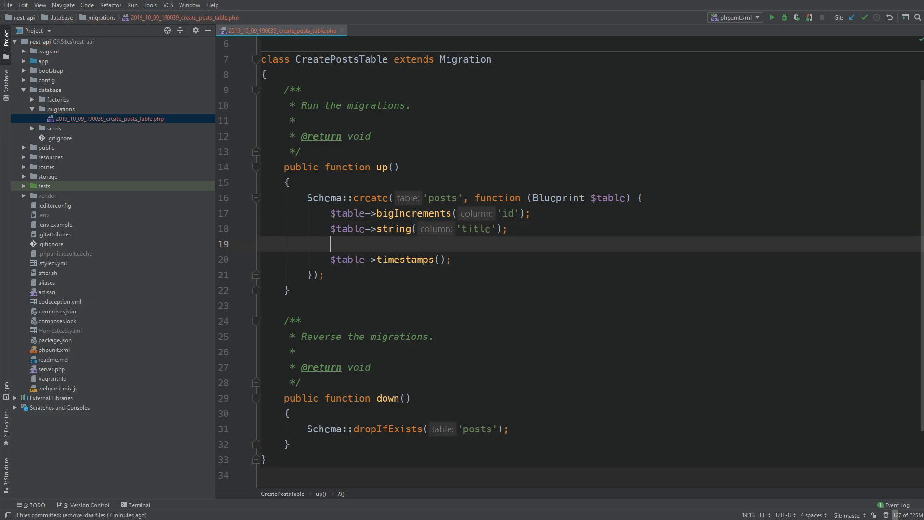
{"action": "type", "text": "$table->text('"}
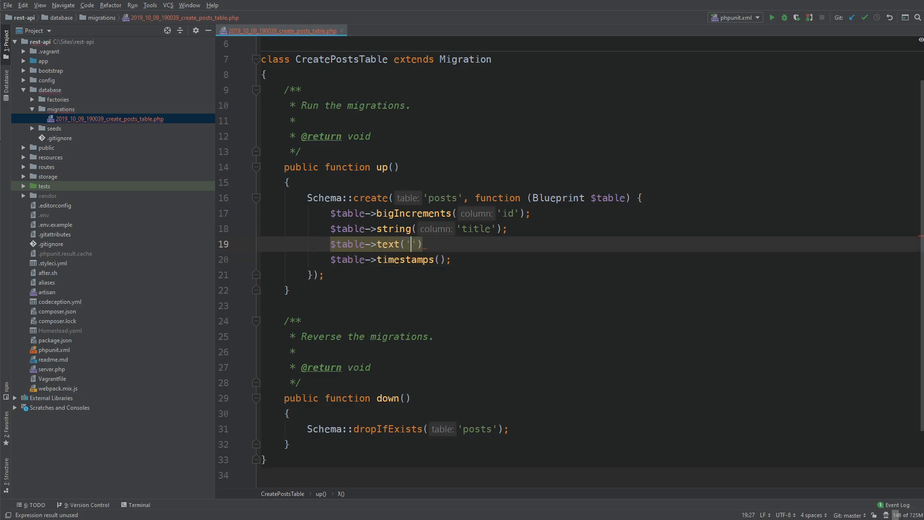
{"action": "type", "text": "coontent"}
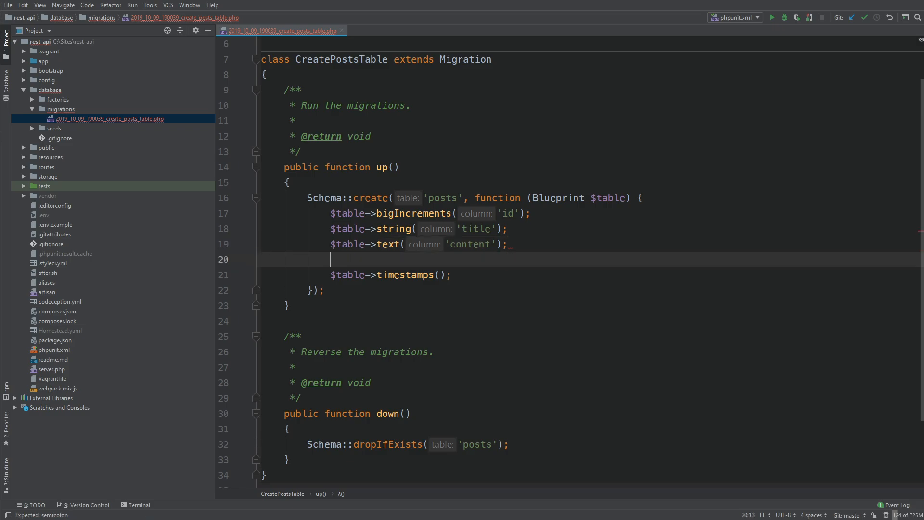
Add string primary_image, thumbnail_image, slug and author columns before the timestamps.
{"action": "type", "text": "$table->string('primar"}
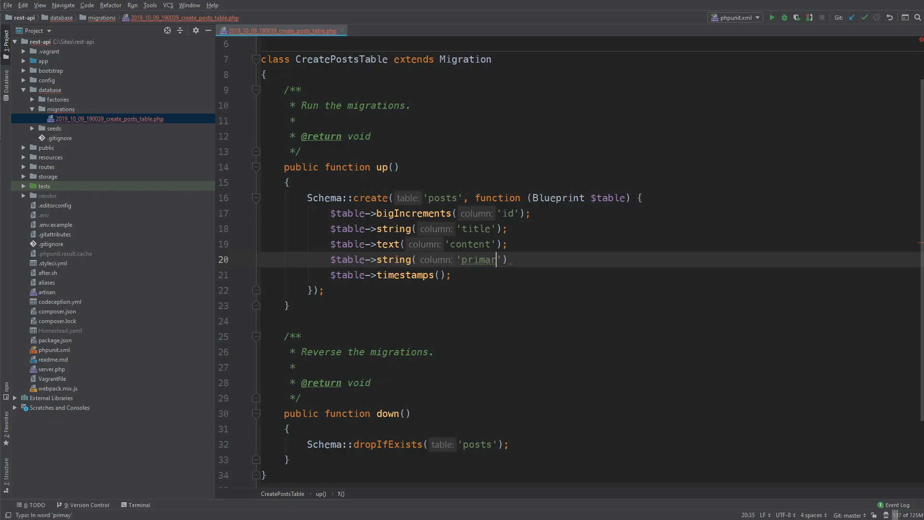
{"action": "type", "text": "y_image');"}
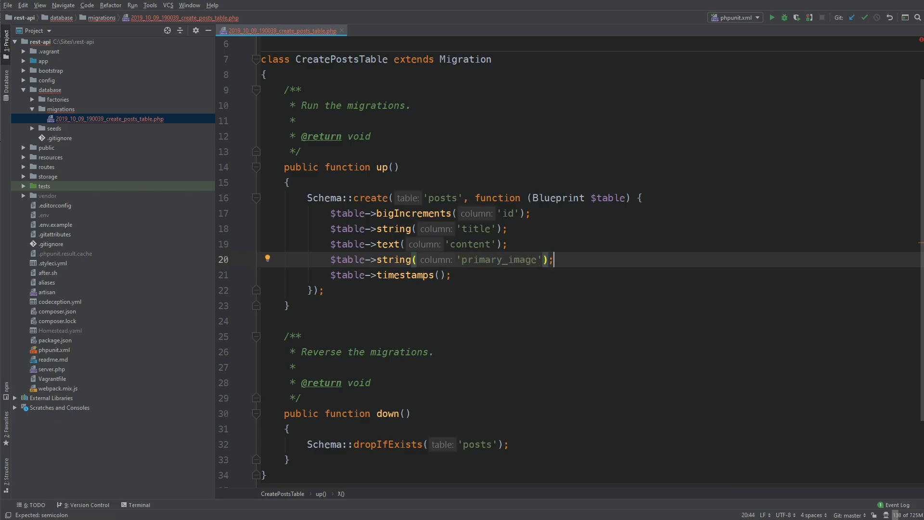
{"action": "type", "text": "$table->string('')"}
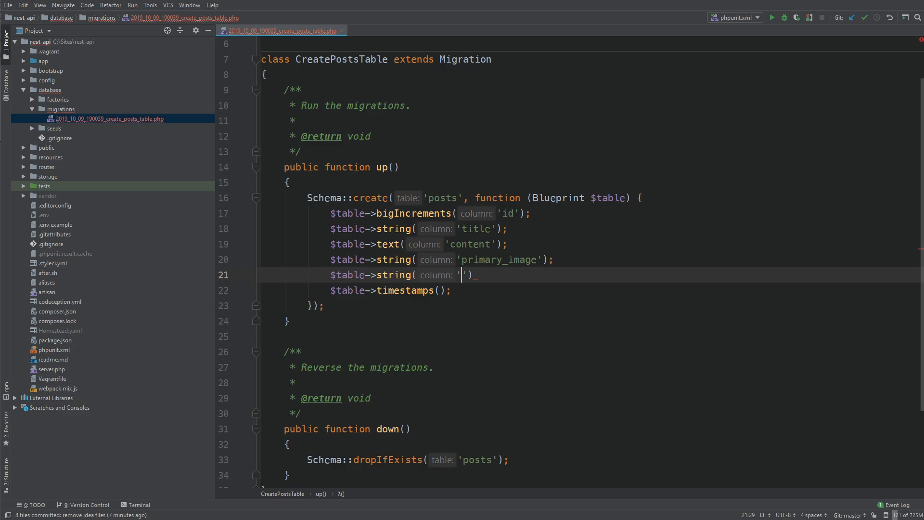
{"action": "type", "text": "thumbnail_image"}
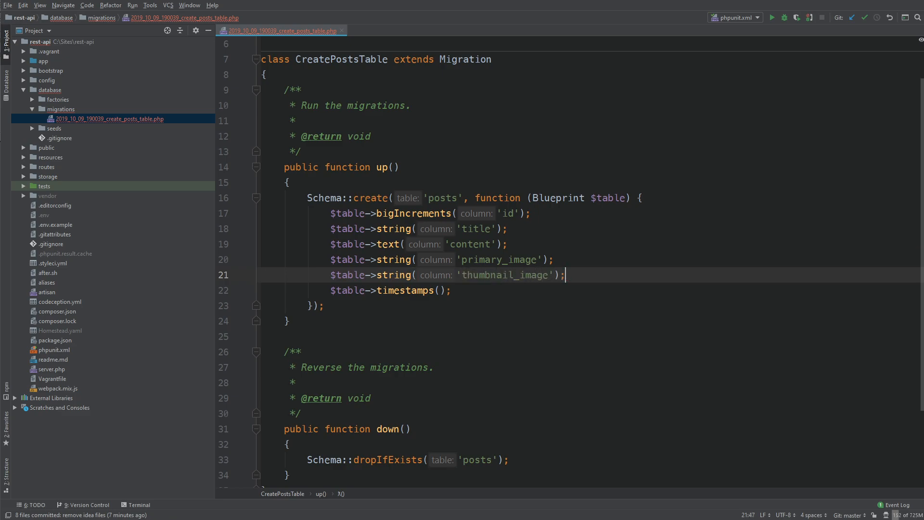
{"action": "type", "text": "$table->string('slug');"}
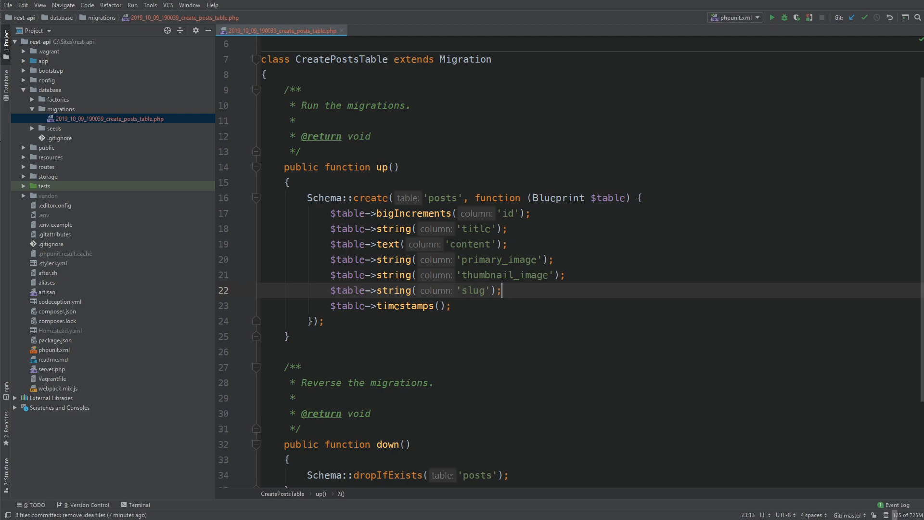
{"action": "type", "text": "$table->string('aut')"}
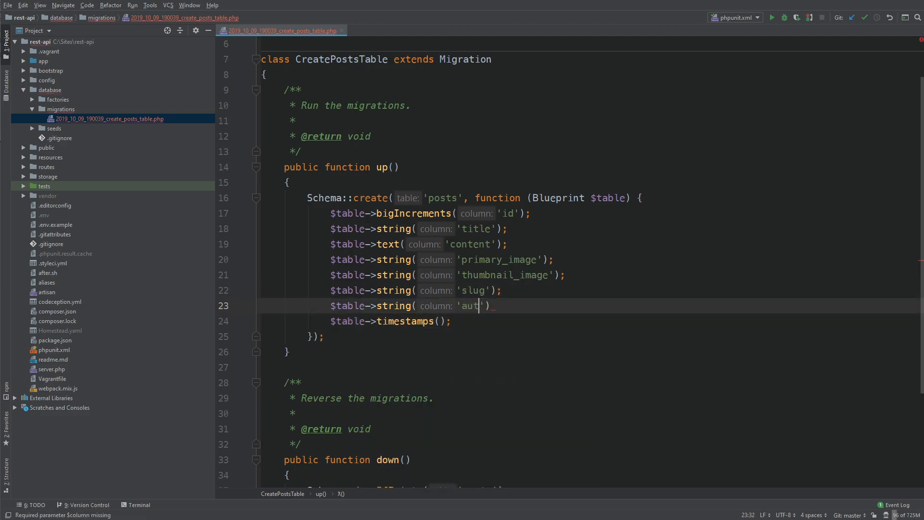
{"action": "type", "text": "hor');"}
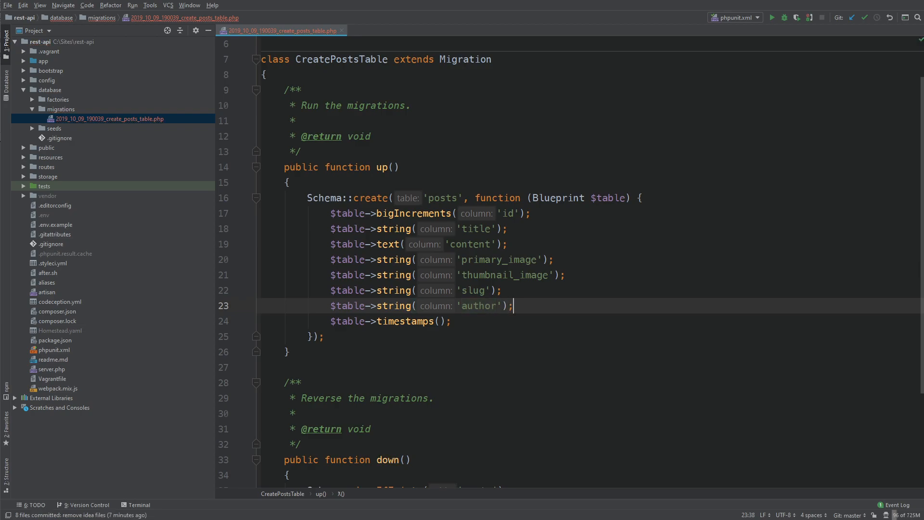
{"action": "left_click", "coordinate": [382, 322]}
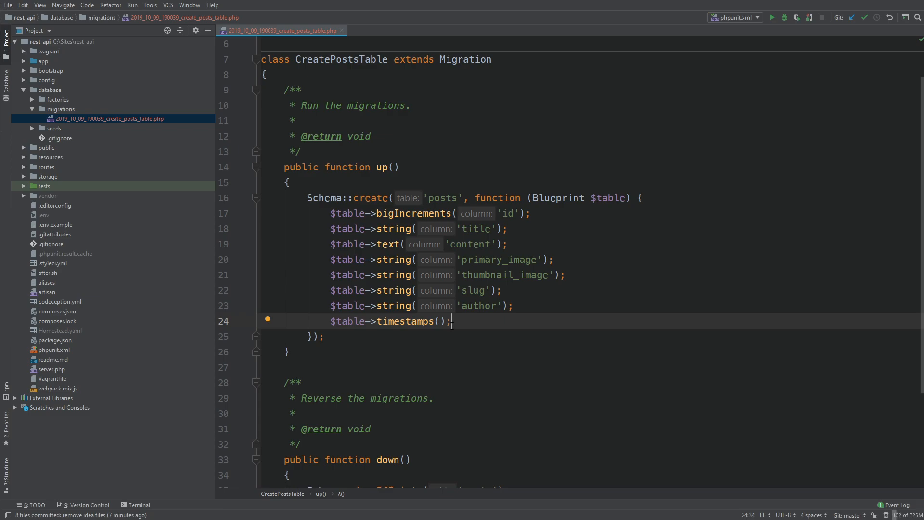
{"action": "scroll", "scroll_direction": "down", "scroll_amount": 3}
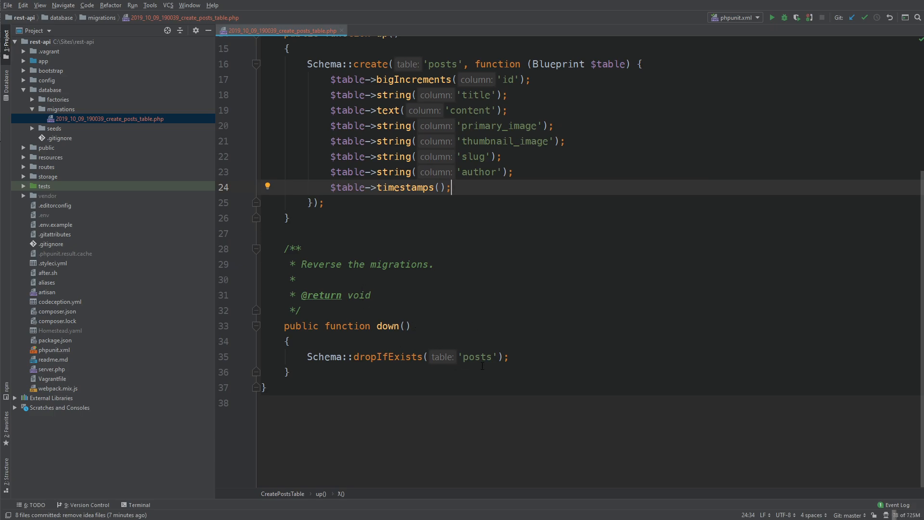
Log the terminal into Homestead at the code directory and close the migration file.
{"action": "double_click", "coordinate": [476, 356]}
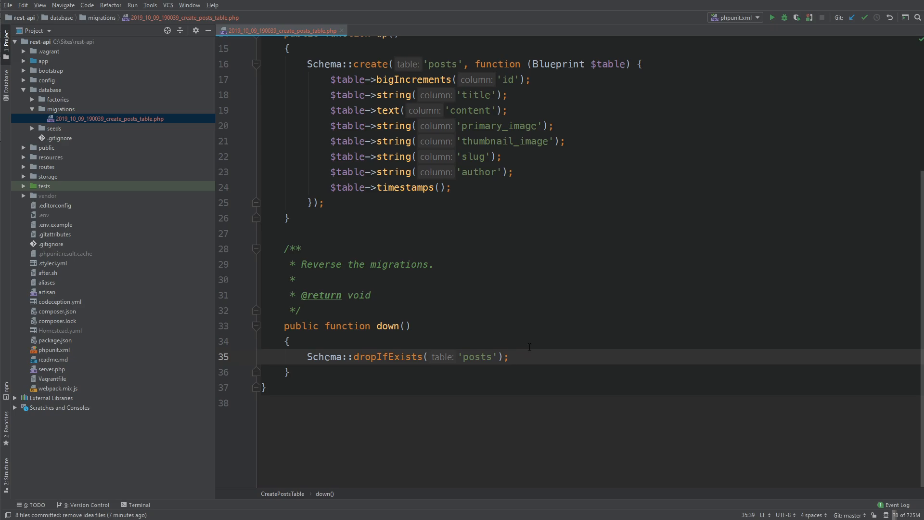
{"action": "mouse_move", "coordinate": [143, 496]}
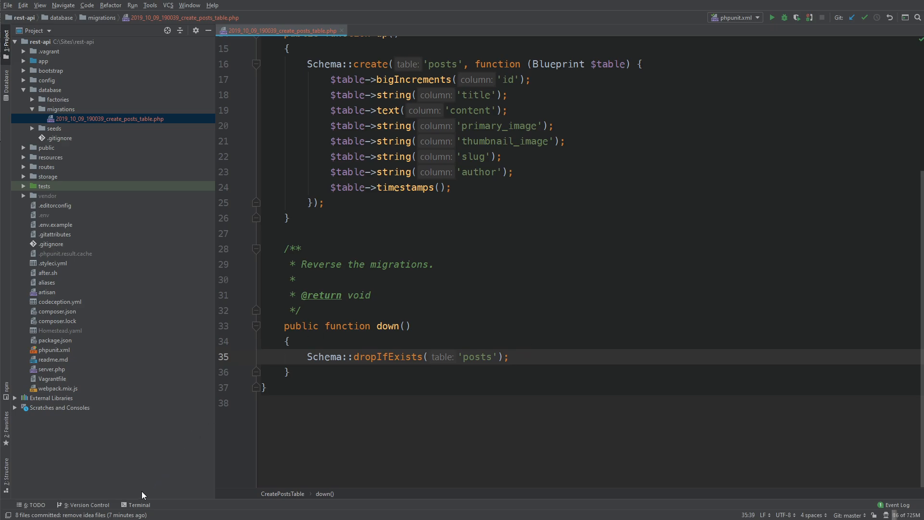
{"action": "left_click", "coordinate": [138, 504]}
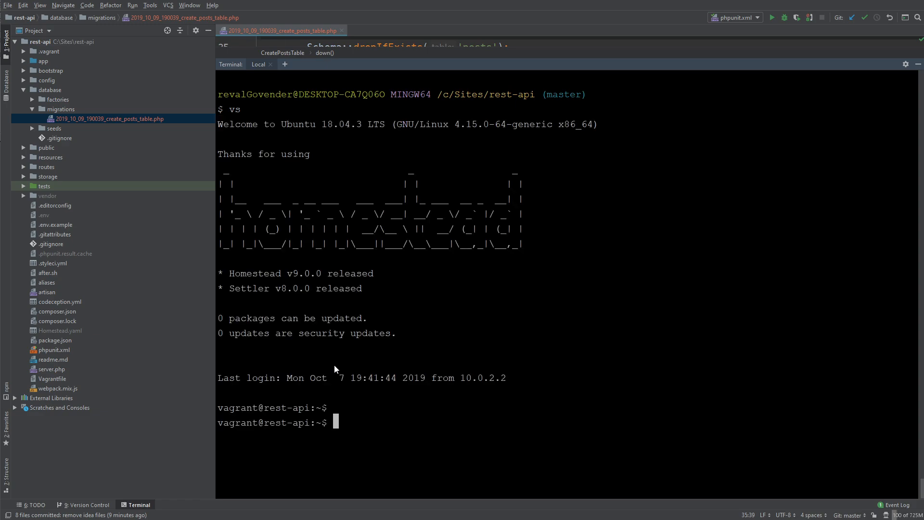
{"action": "type", "text": "cd code/"}
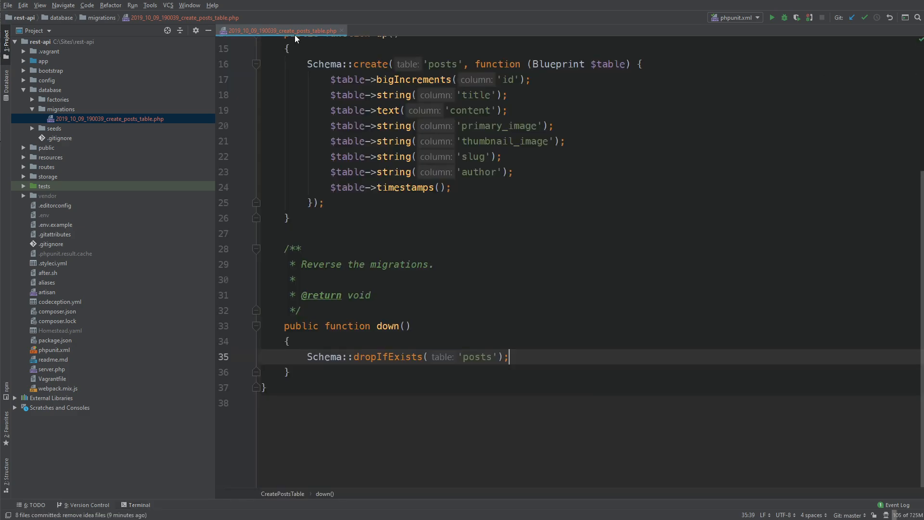
{"action": "left_click", "coordinate": [341, 30]}
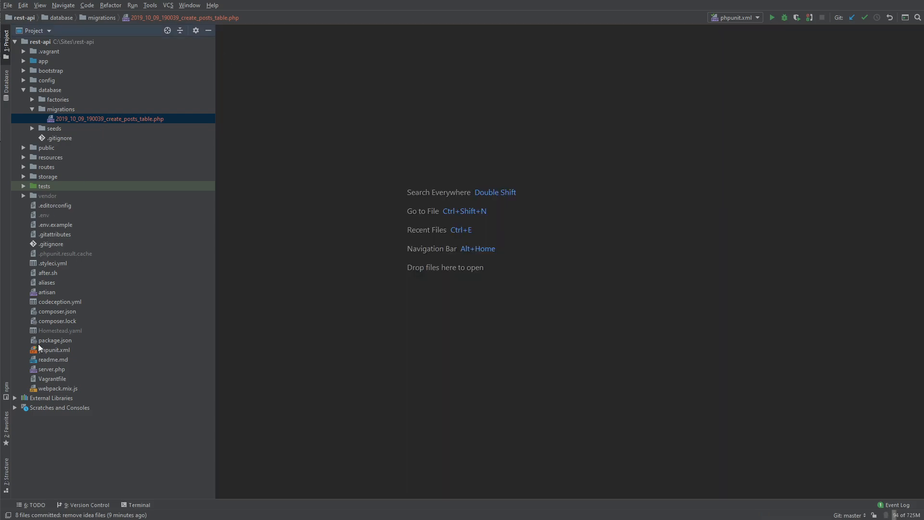
Set .env to DB_DATABASE=rest-api, DB_USERNAME=homestead, DB_PASSWORD=secret, then return to the terminal.
{"action": "double_click", "coordinate": [43, 215]}
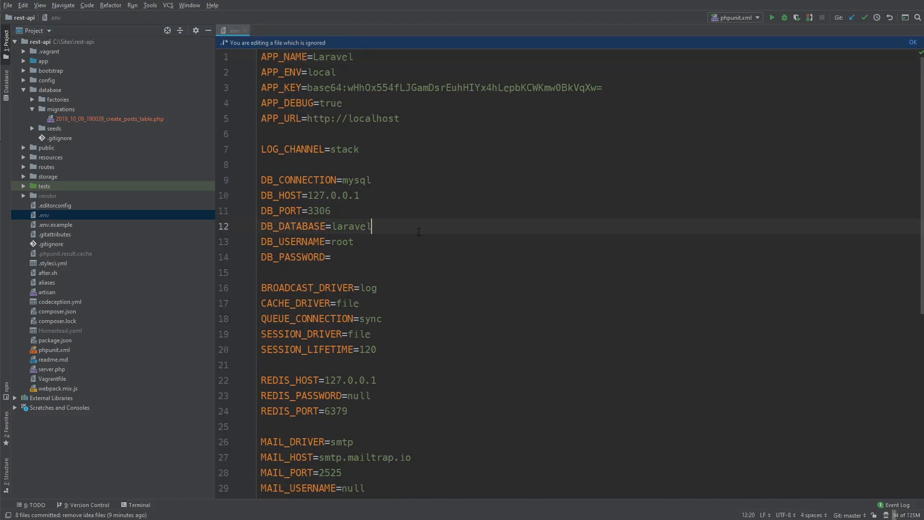
{"action": "scroll", "scroll_direction": "down", "scroll_amount": 3}
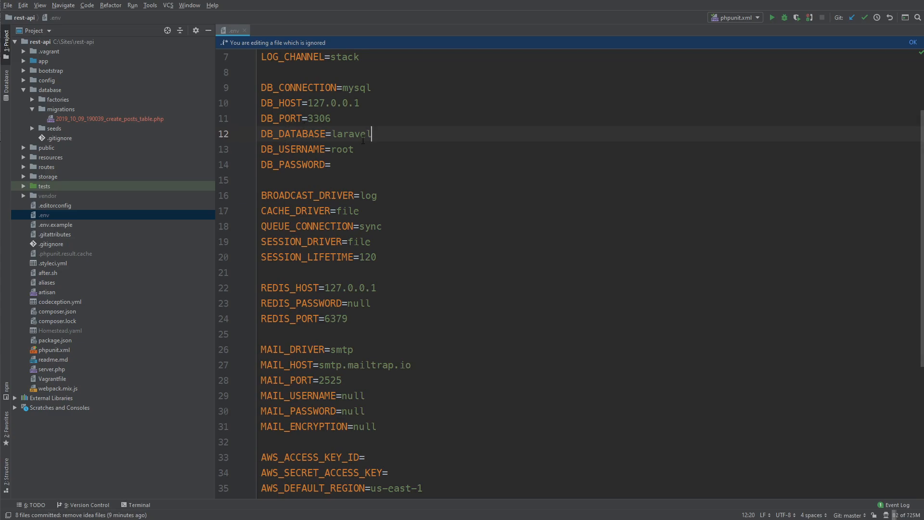
{"action": "type", "text": "rest-"}
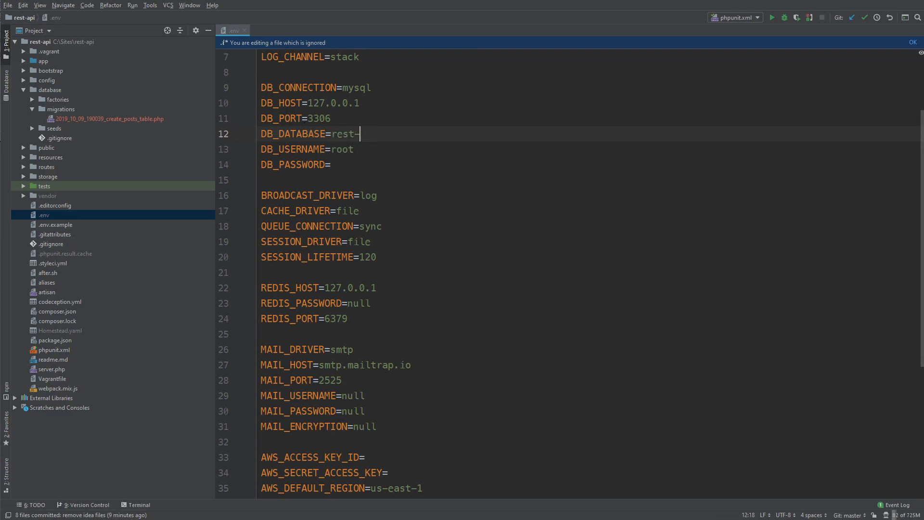
{"action": "type", "text": "api"}
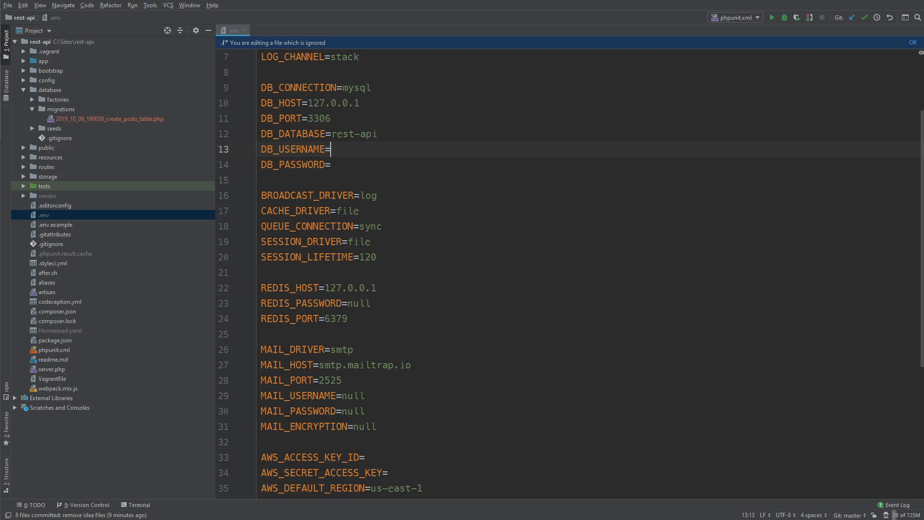
{"action": "type", "text": "homestead"}
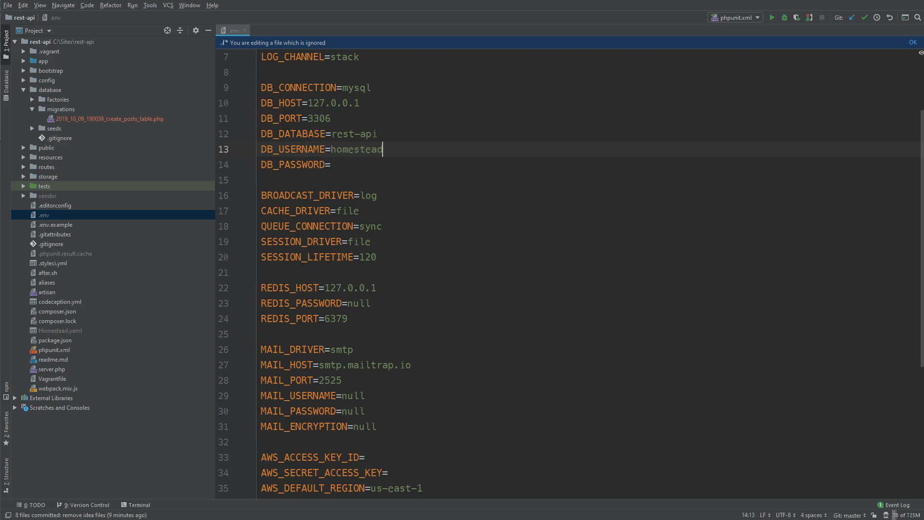
{"action": "type", "text": "secret"}
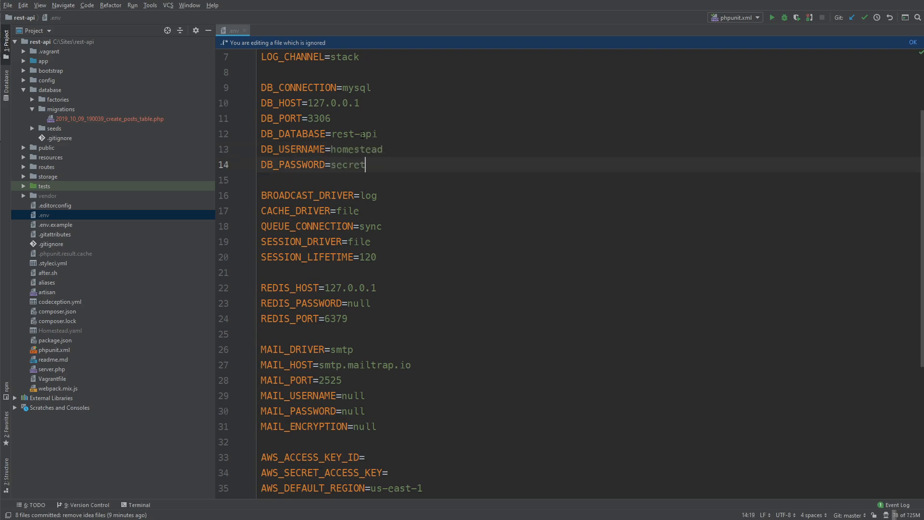
{"action": "left_click", "coordinate": [137, 504]}
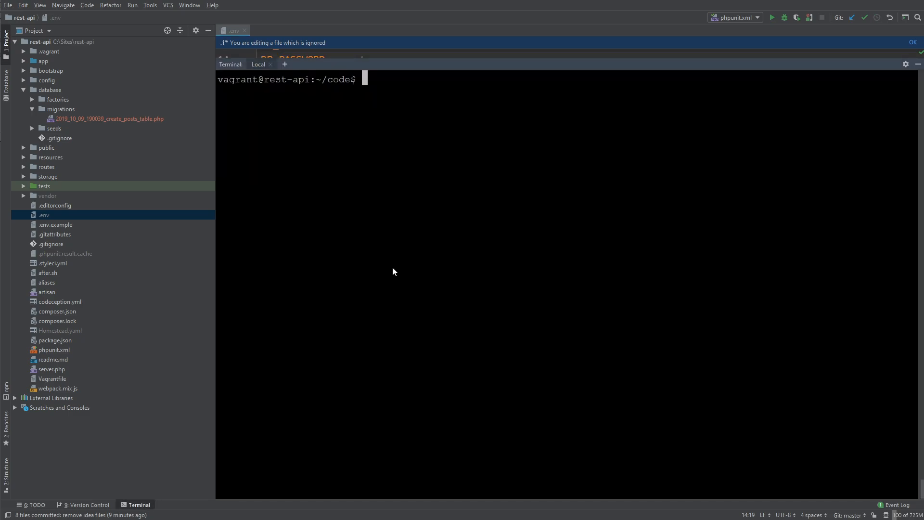
Run php artisan migrate to create the posts table.
{"action": "type", "text": "php artisan migrate"}
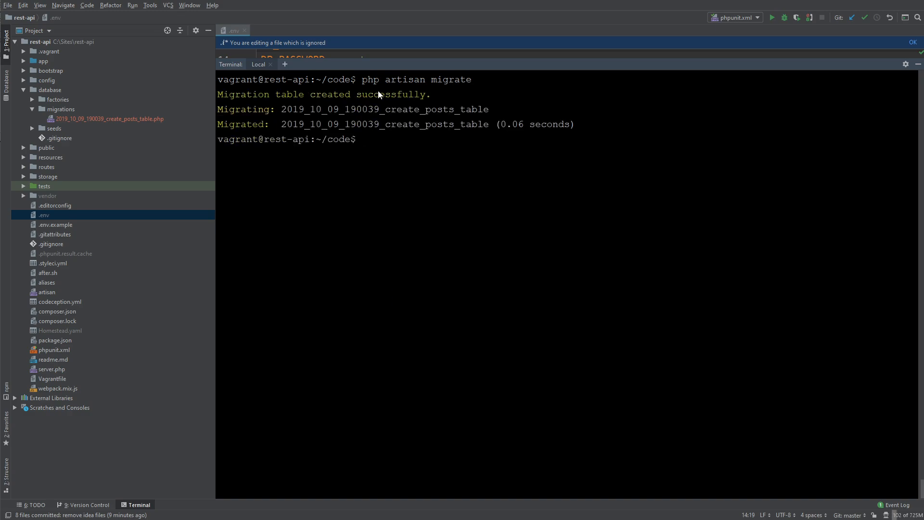
{"action": "mouse_move", "coordinate": [380, 131]}
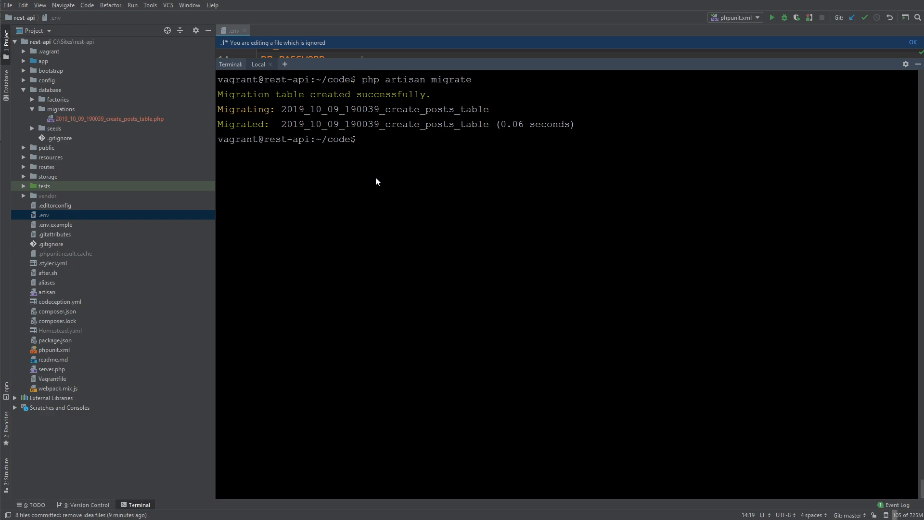
Enter mysql, show databases, use rest-api and show tables, confirming migrations and posts tables exist.
{"action": "left_click", "coordinate": [108, 119]}
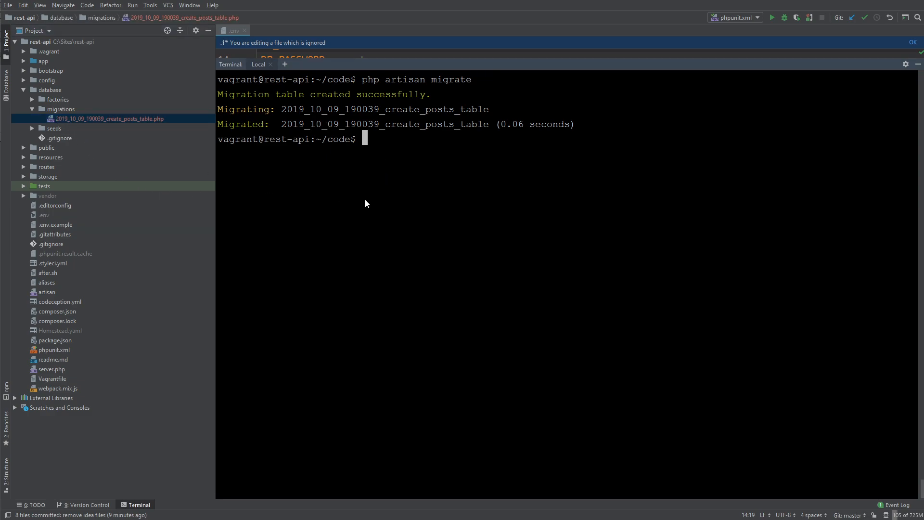
{"action": "type", "text": "m"}
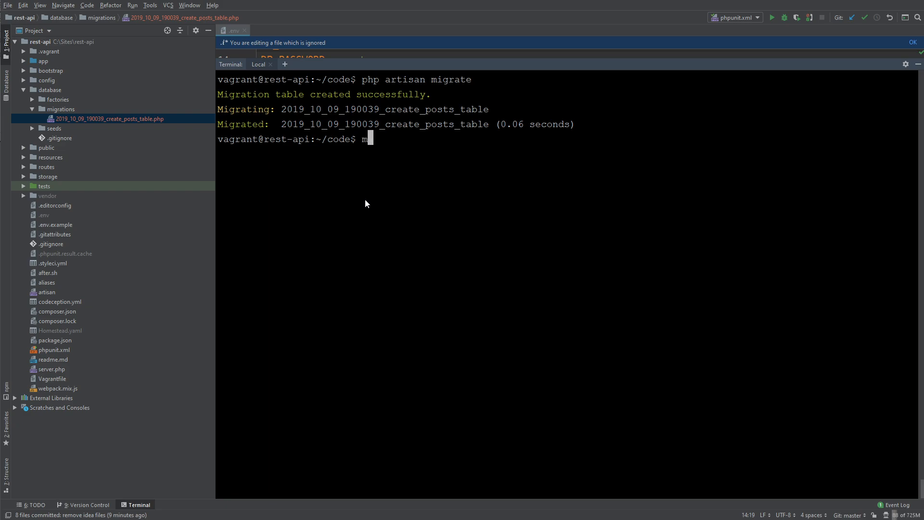
{"action": "type", "text": "ysql"}
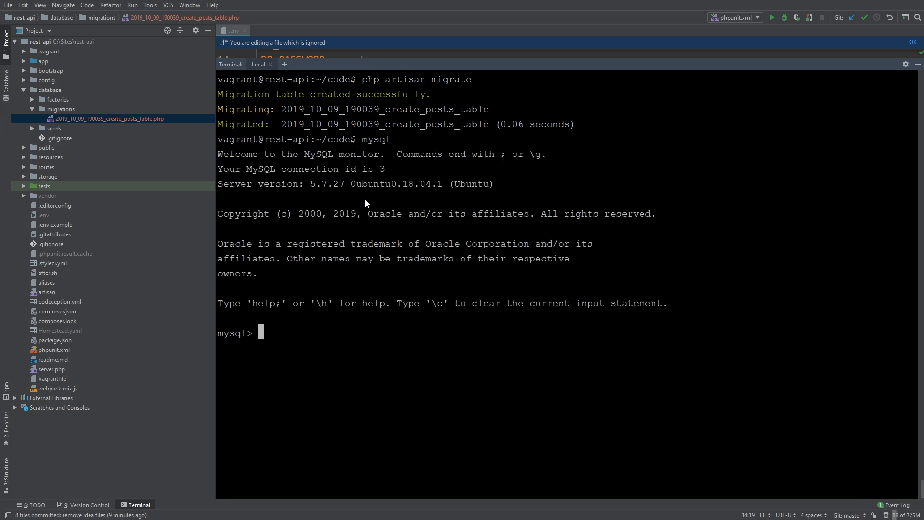
{"action": "type", "text": "show databases;"}
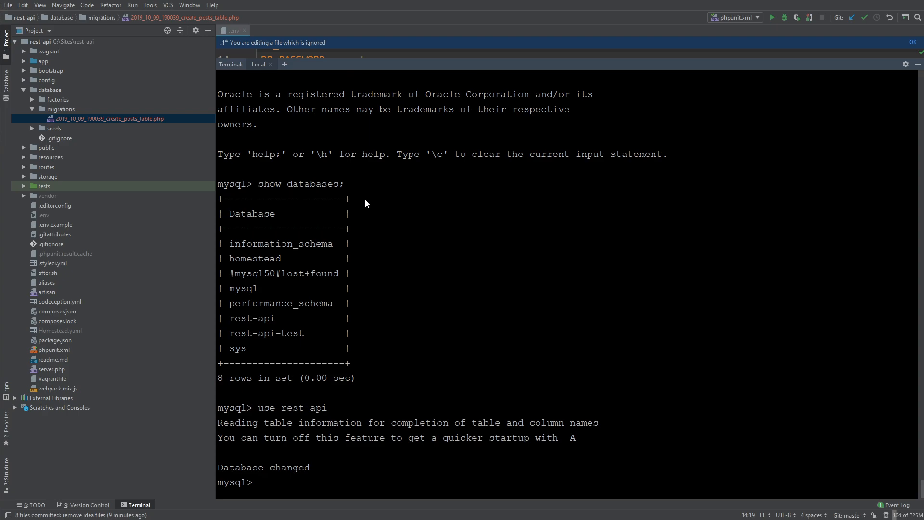
{"action": "type", "text": "show tables;"}
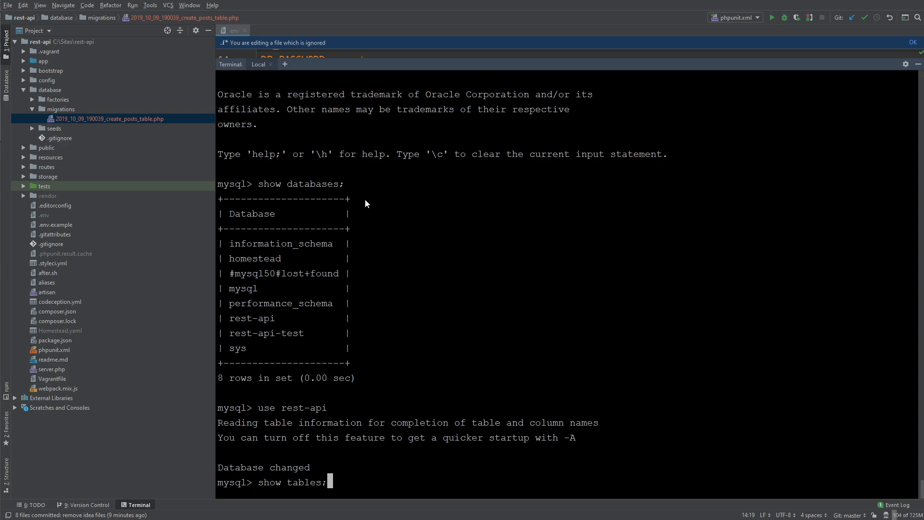
{"action": "key", "text": "enter"}
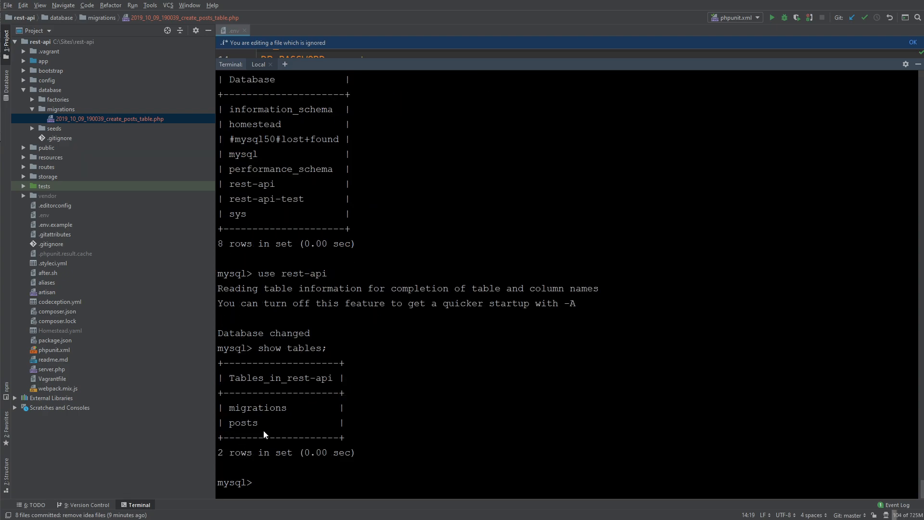